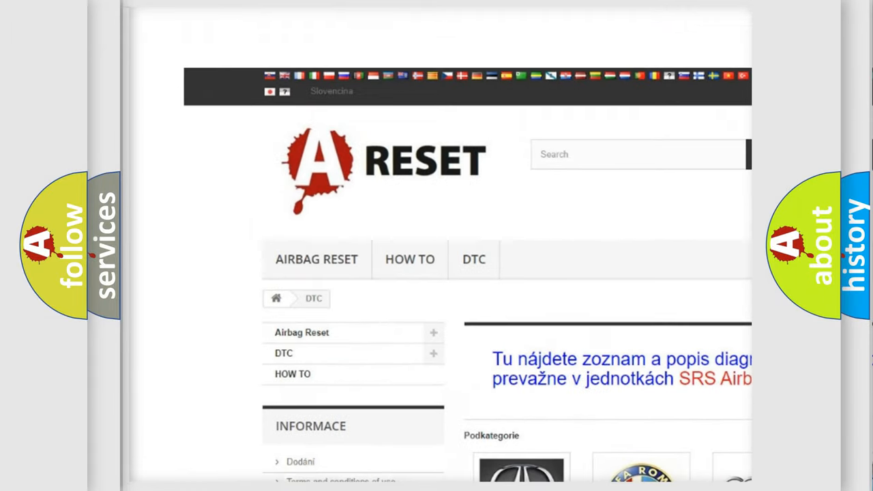
# Advance to the Buick B23655A description: engine at 600–7000 RPM, misfires in two or more cylinders.
pyautogui.scroll(-3)
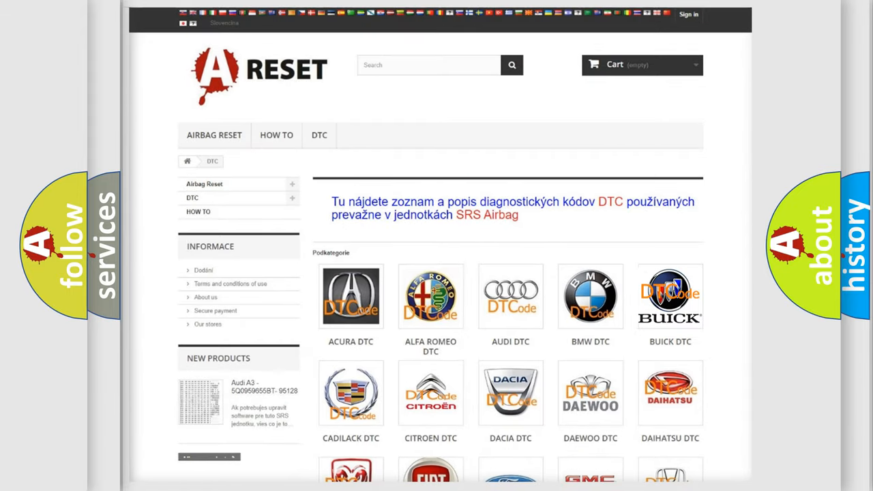
pyautogui.click(670, 295)
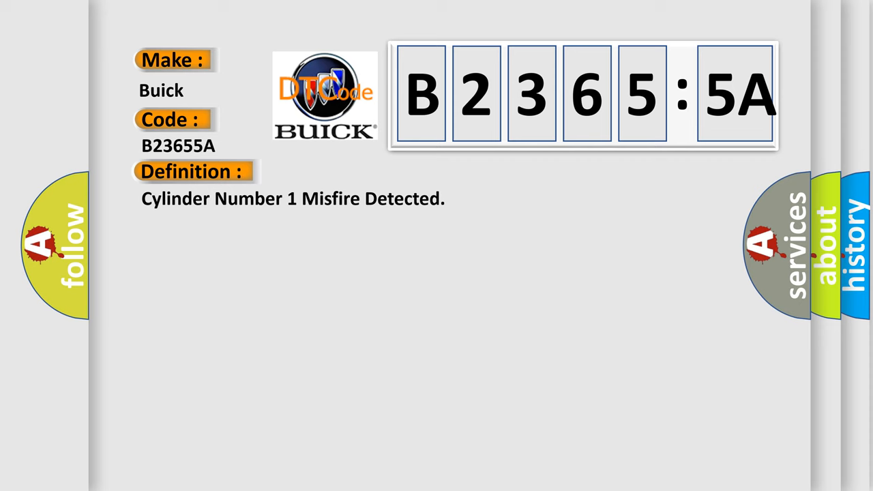
pyautogui.click(354, 172)
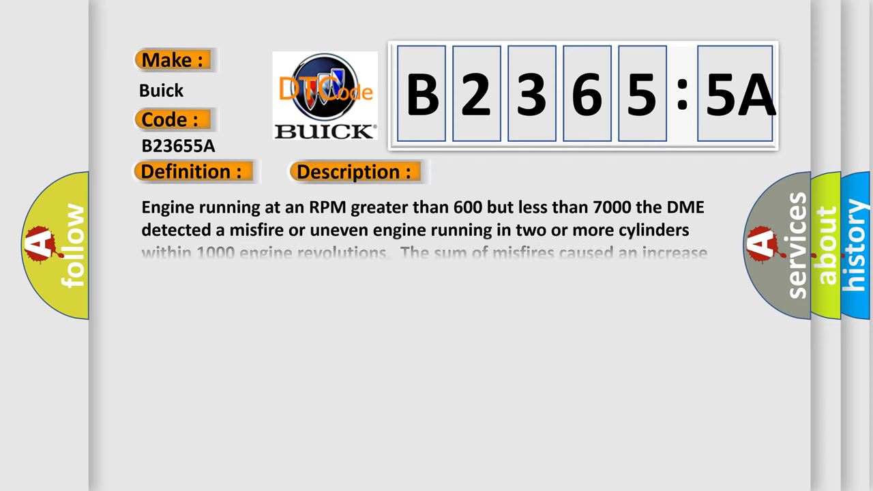